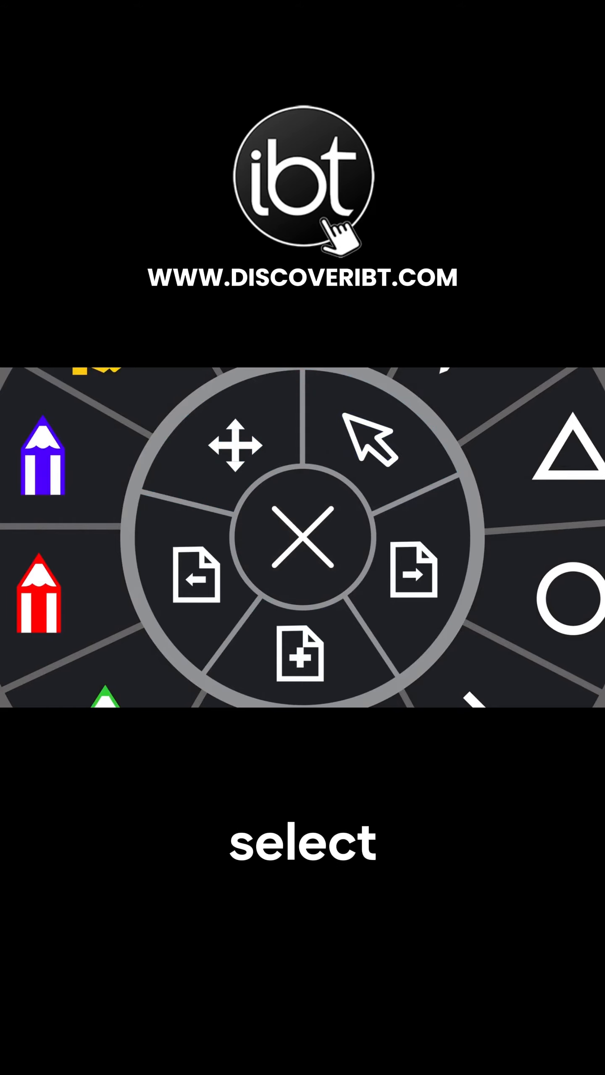
Collapse the radial One Touch menu back to its small floating icon on the blank whiteboard
{"action": "left_click", "coordinate": [302, 539]}
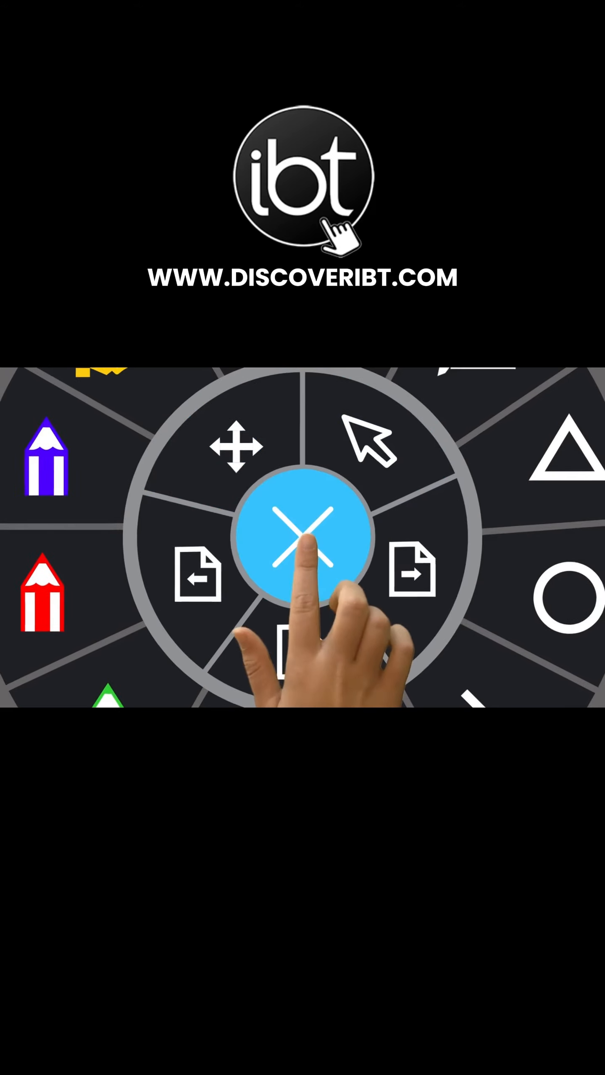
{"action": "left_click", "coordinate": [303, 536]}
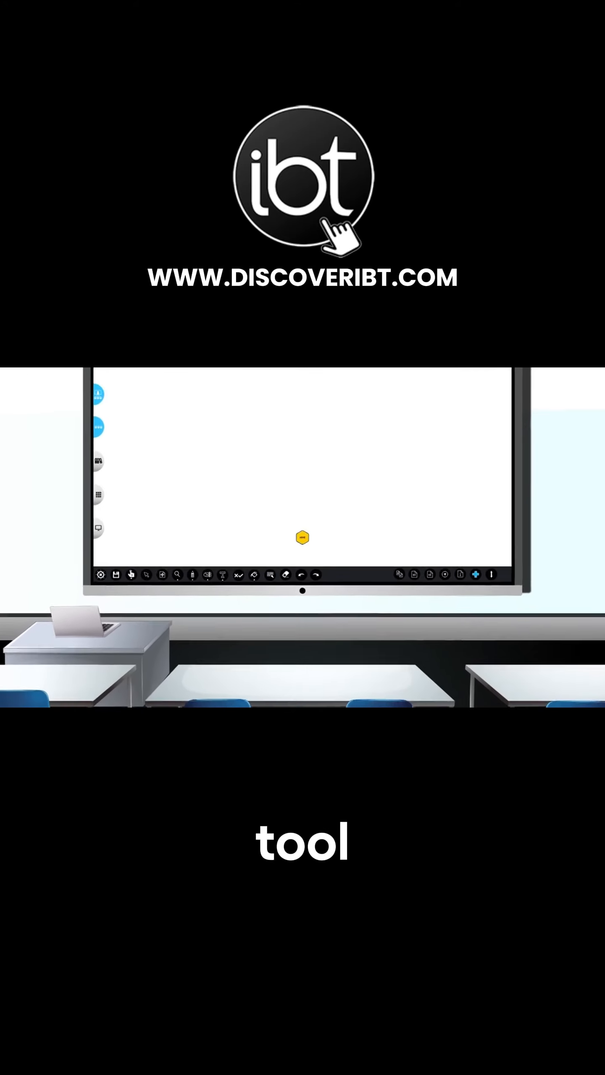